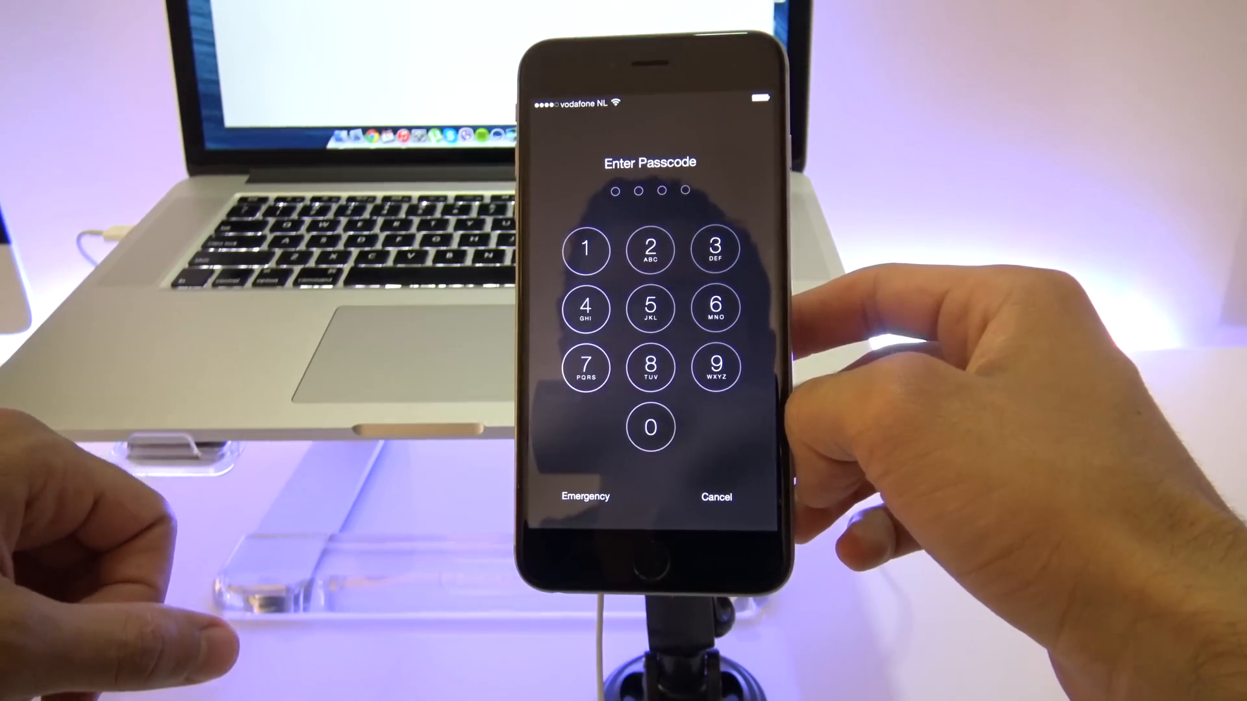
Try passcode digits on the locked phone, then acknowledge iTunes' recovery-mode notice
{"action": "left_click", "coordinate": [713, 368]}
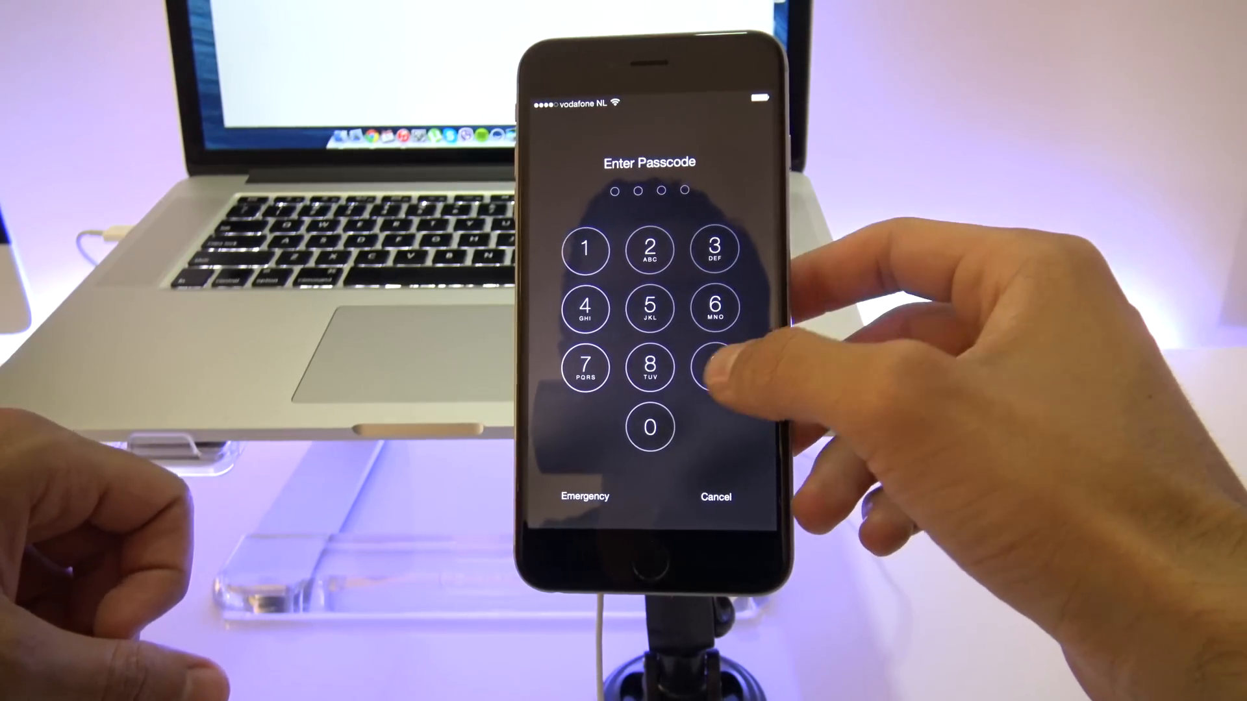
{"action": "left_click", "coordinate": [715, 368]}
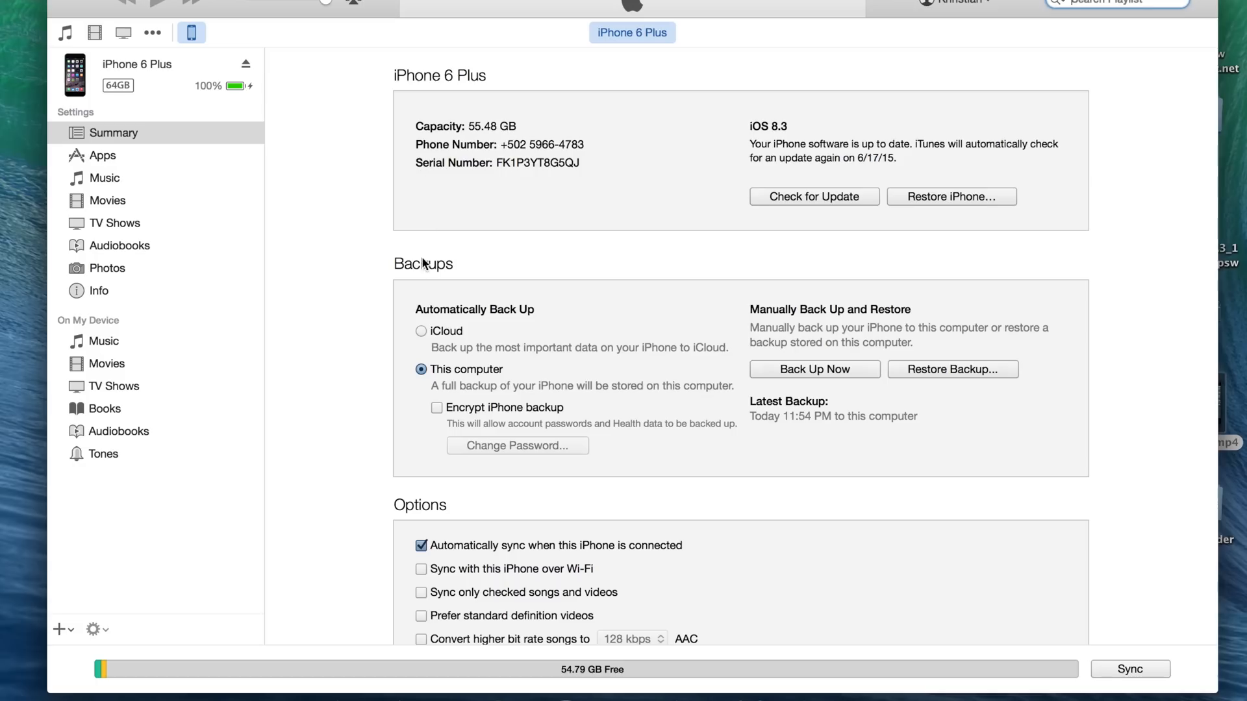
{"action": "mouse_move", "coordinate": [342, 262]}
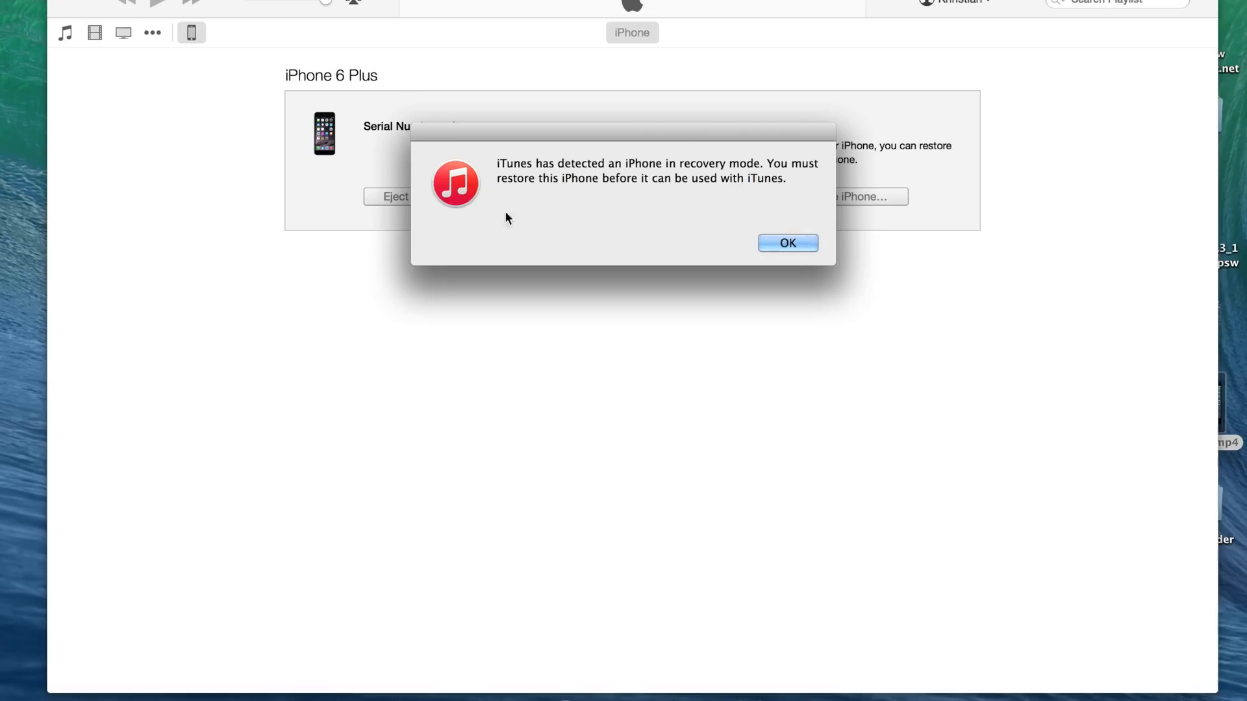
{"action": "left_click", "coordinate": [787, 243]}
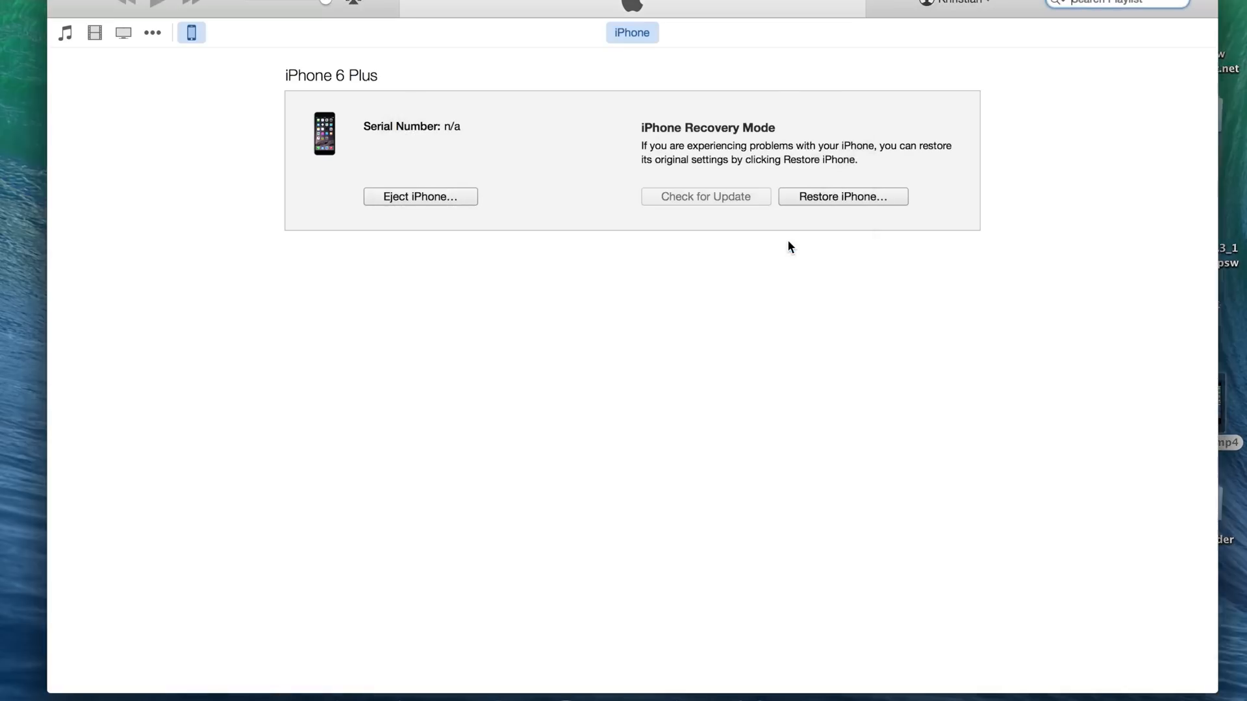
{"action": "mouse_move", "coordinate": [801, 236]}
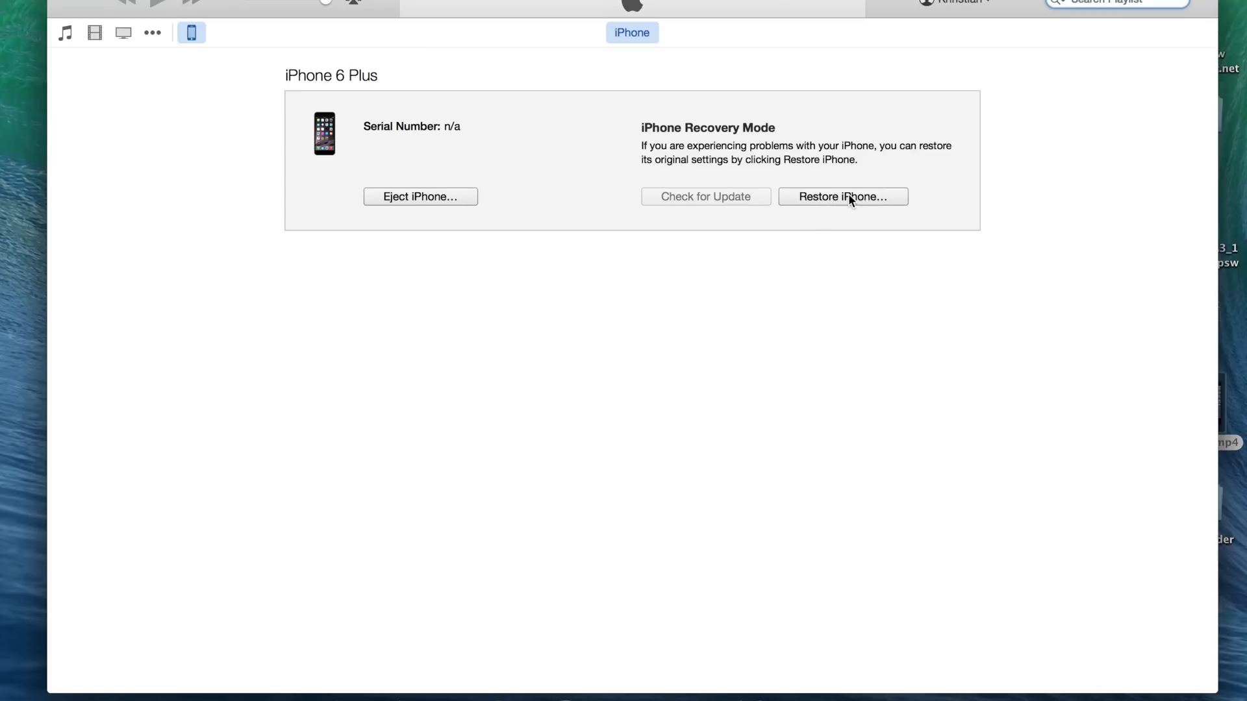
Start Restore iPhone and confirm erasing it with the newest iOS software
{"action": "left_click", "coordinate": [841, 196]}
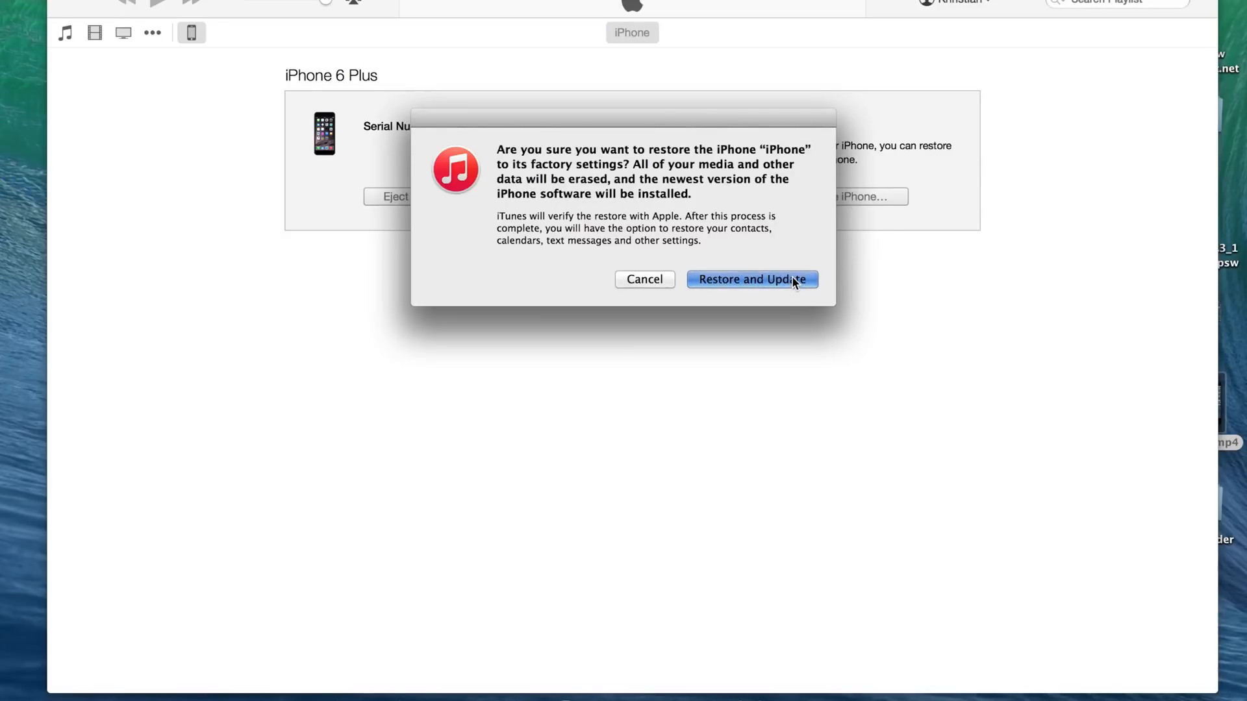
{"action": "left_click", "coordinate": [750, 279]}
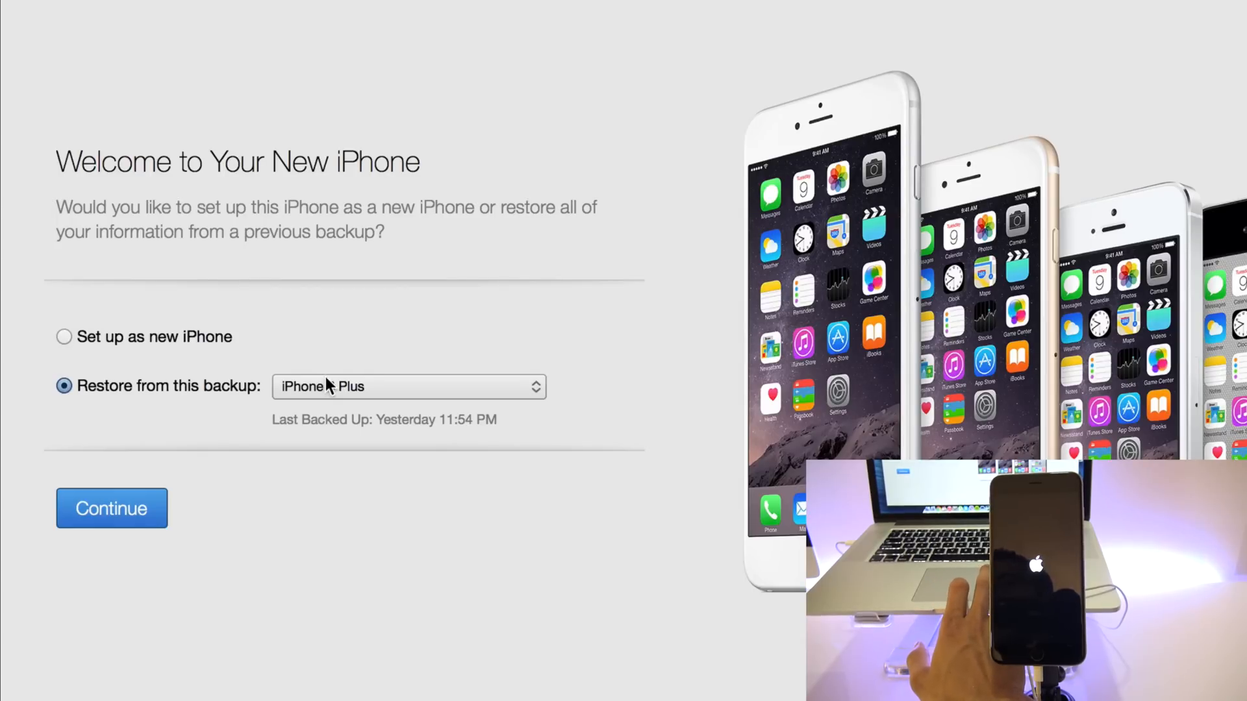
Choose Set up as new iPhone, continue past the sync intro to the iPhone 6 Plus Summary
{"action": "left_click", "coordinate": [408, 387]}
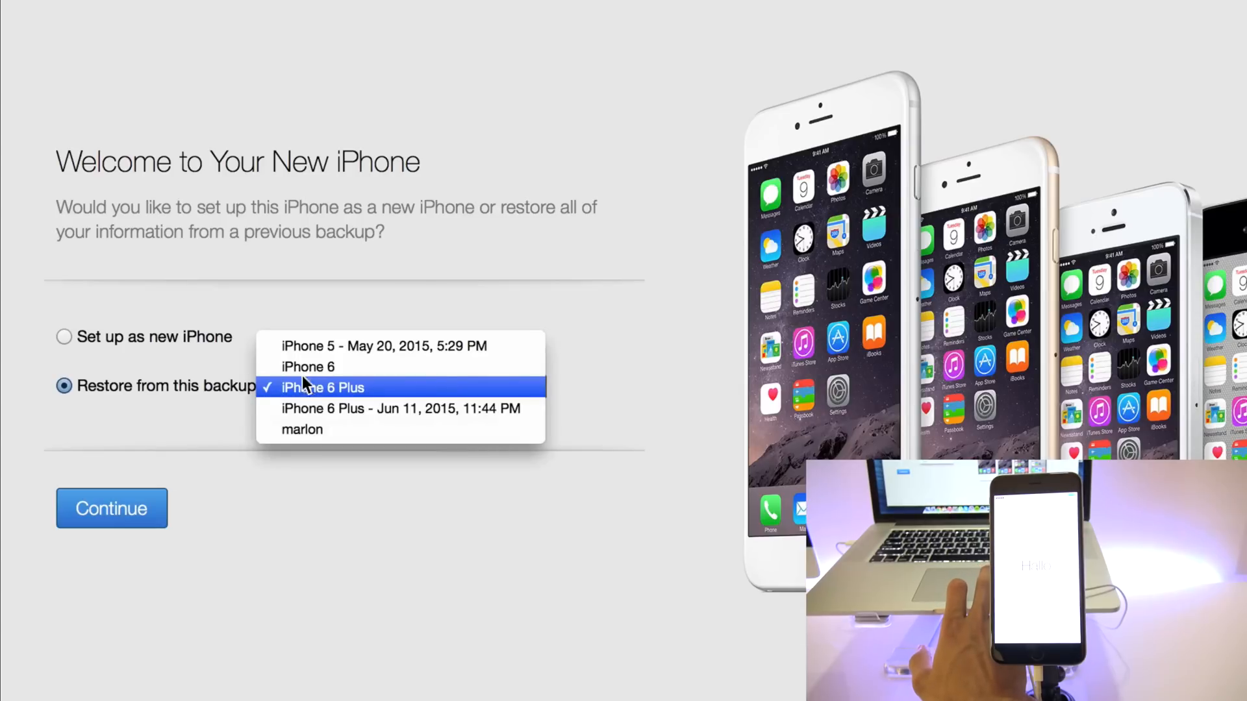
{"action": "mouse_move", "coordinate": [306, 366]}
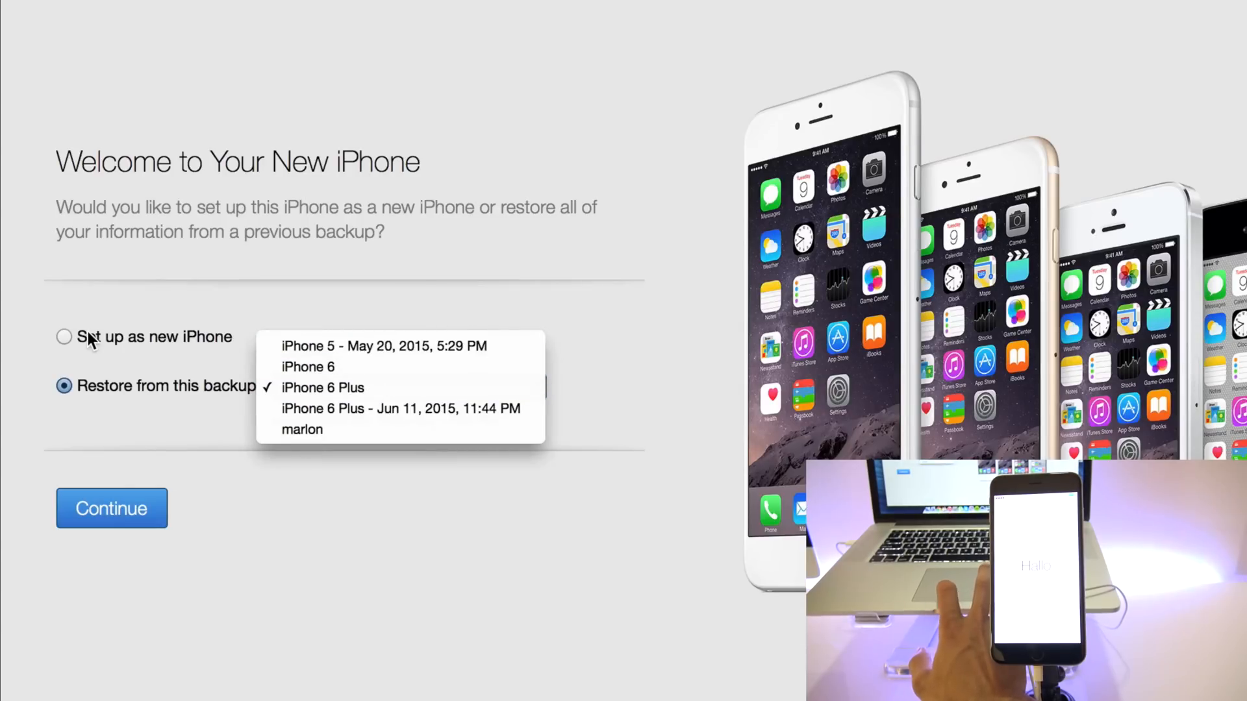
{"action": "left_click", "coordinate": [63, 336]}
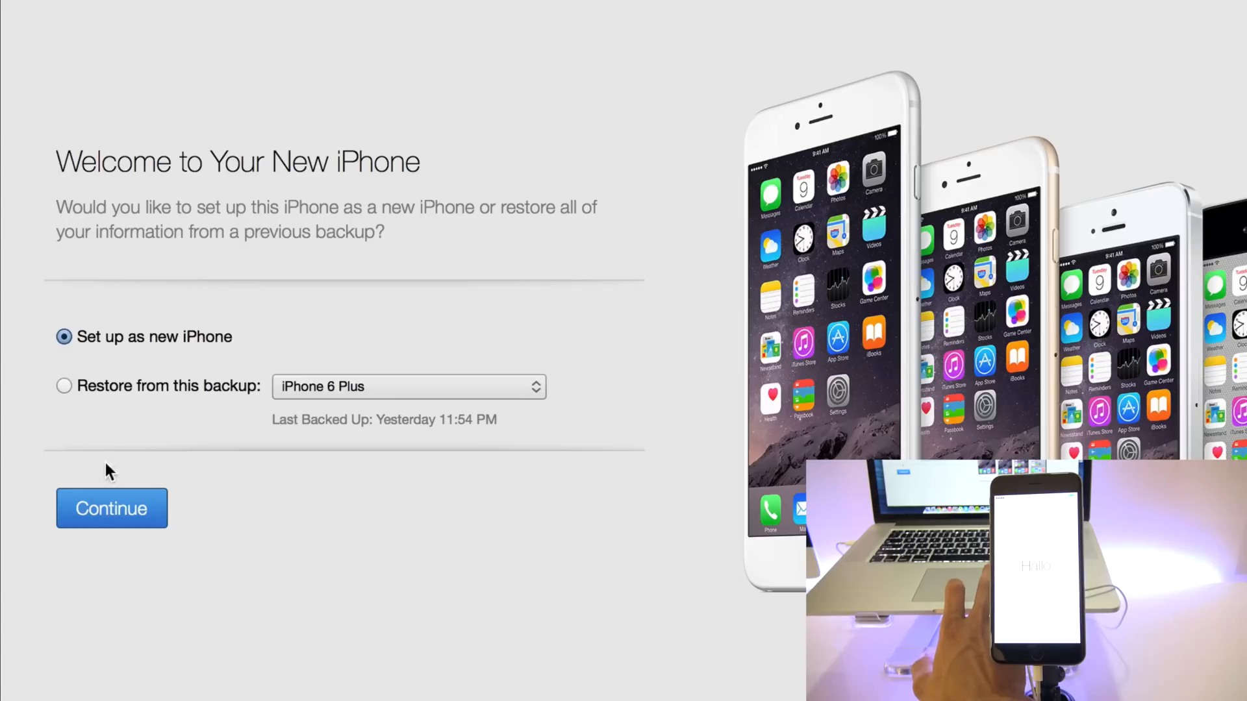
{"action": "left_click", "coordinate": [110, 508]}
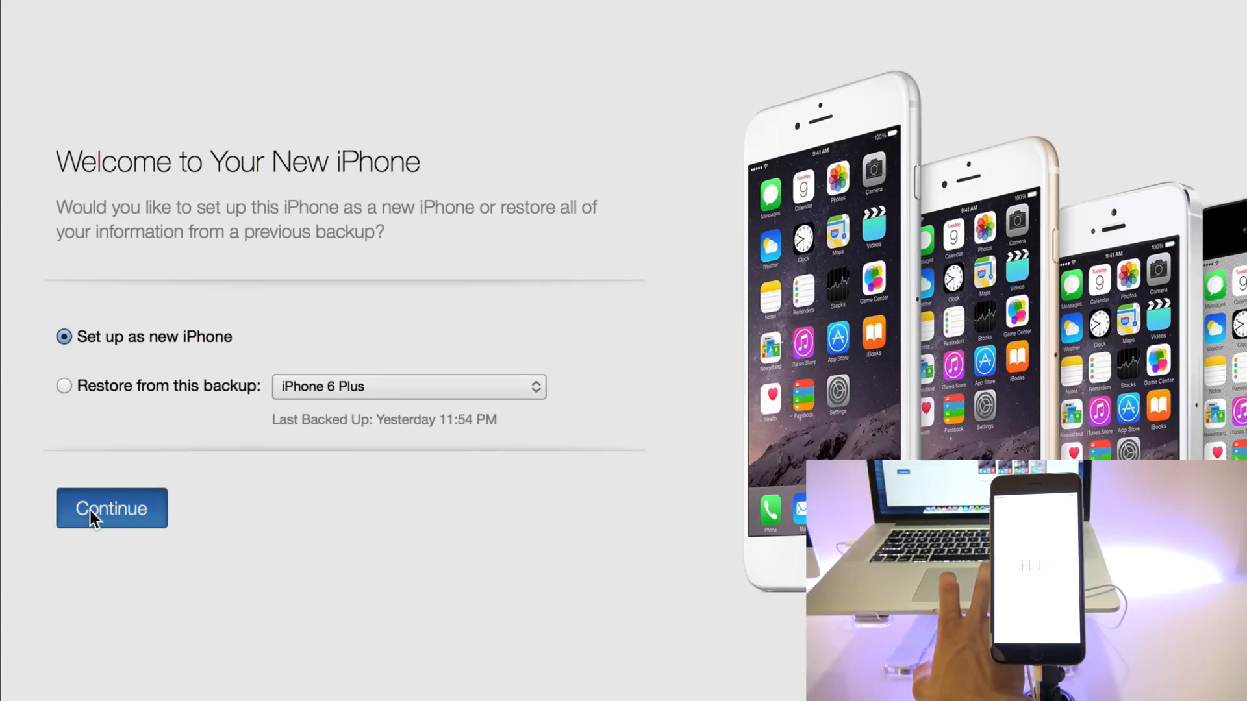
{"action": "left_click", "coordinate": [112, 508]}
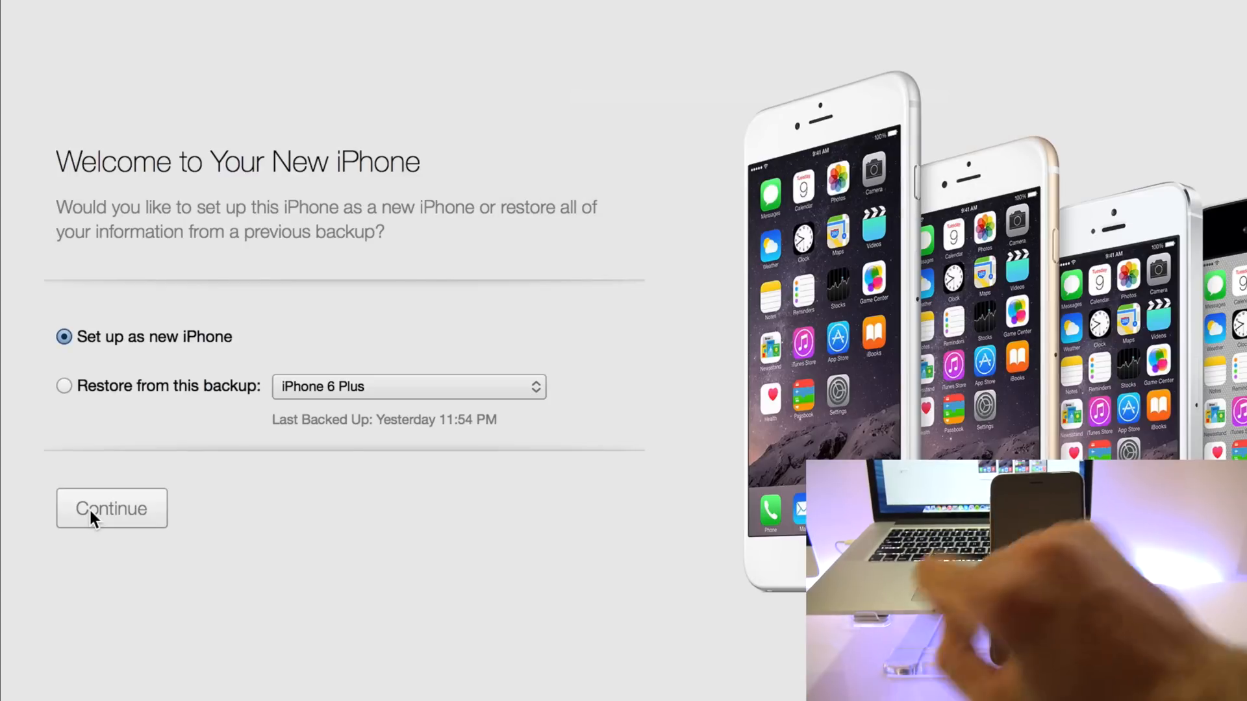
{"action": "left_click", "coordinate": [112, 508]}
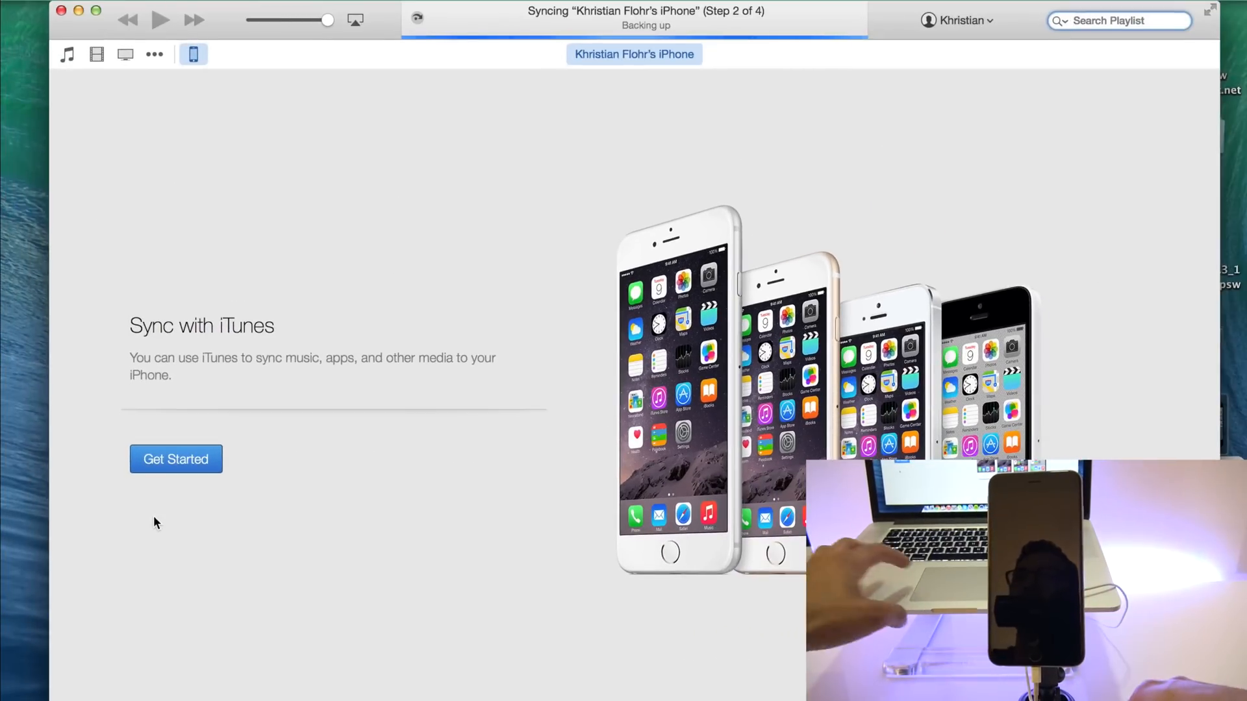
{"action": "left_click", "coordinate": [175, 459]}
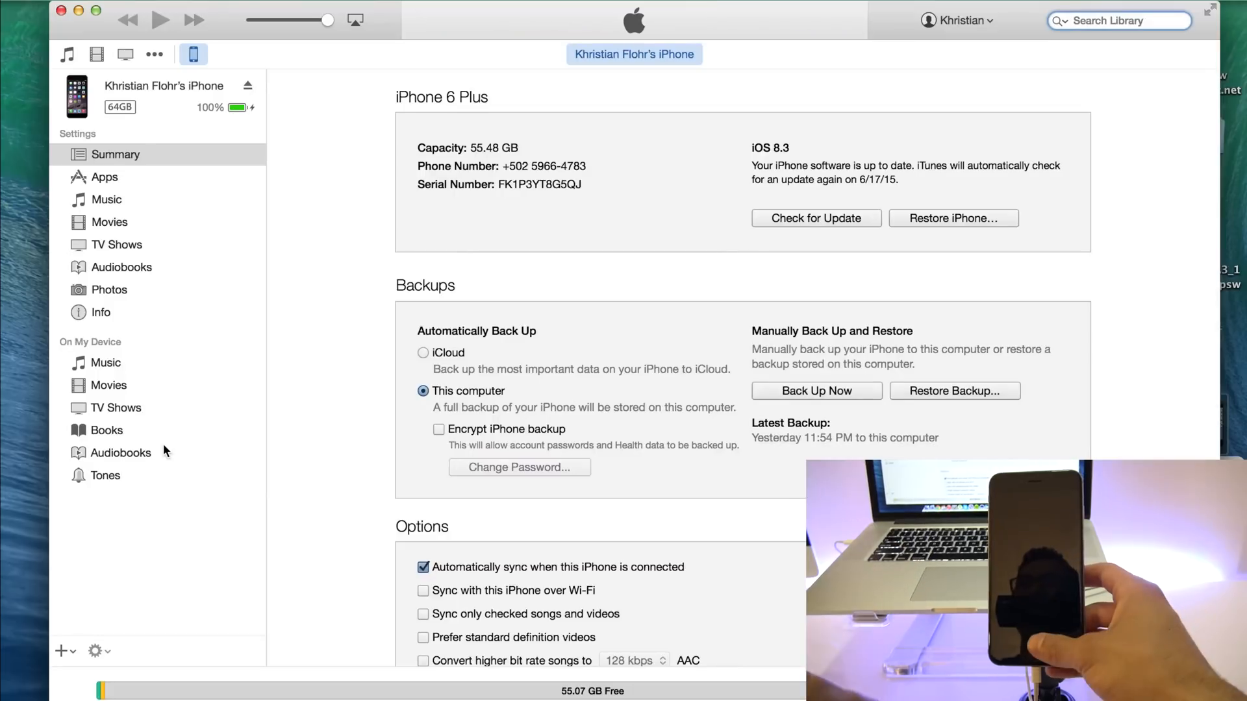